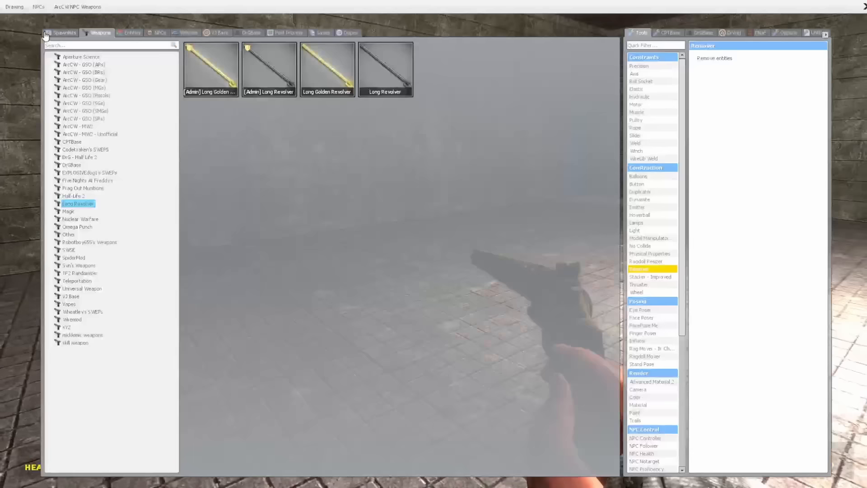
# Close the weapon list to return to the tiled room holding the gravity gun.
pyautogui.click(65, 32)
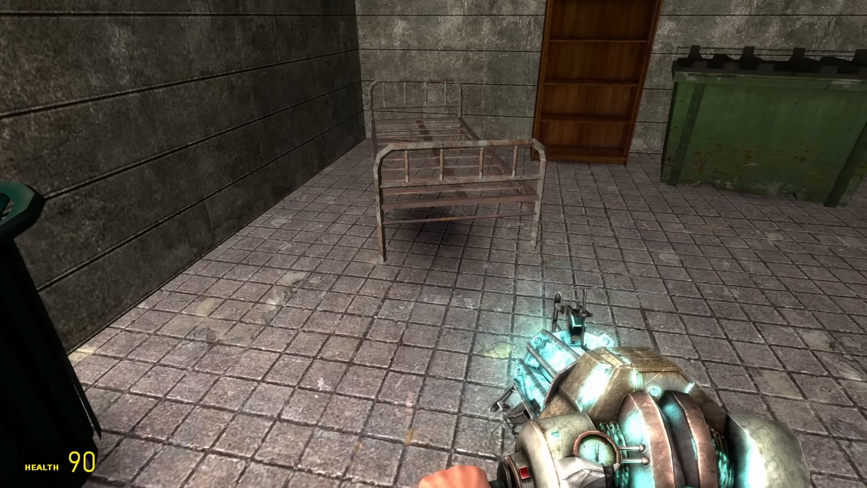
pyautogui.moveTo(434, 243)
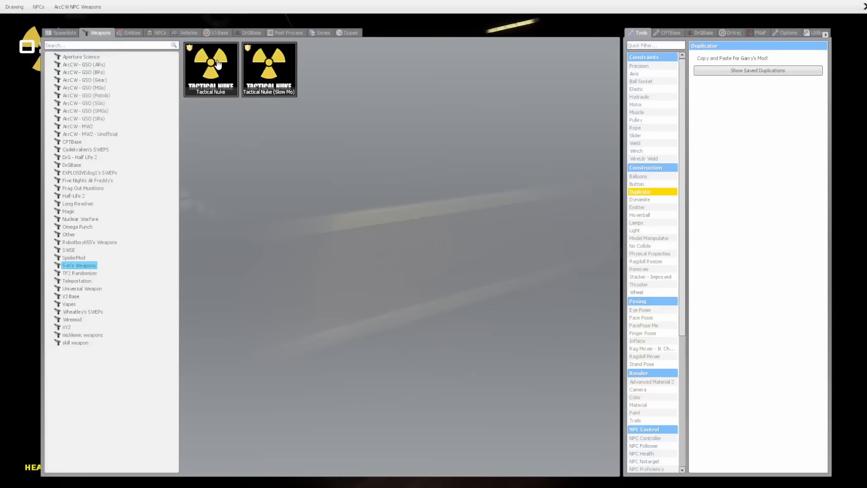
# Select Tactical Nuke, then head onto the dark rainy street with the gravity gun.
pyautogui.click(79, 273)
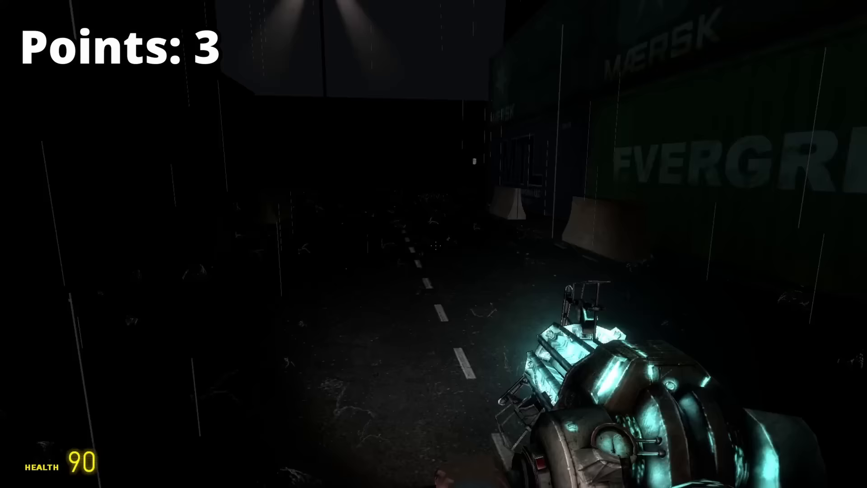
# Equip the Parkour SWEP and reach the building's glass door at 100 health.
pyautogui.click(434, 244)
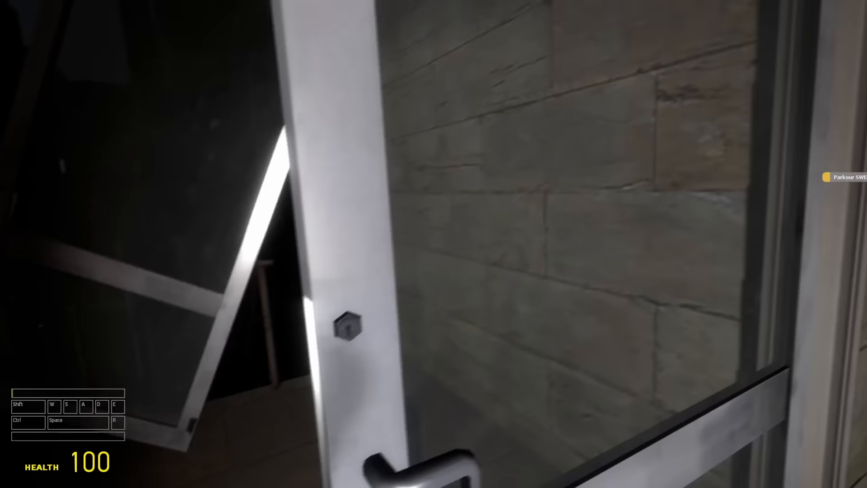
# Sprint up the dark stairwell and along the corridor to the steel door.
pyautogui.press('w')
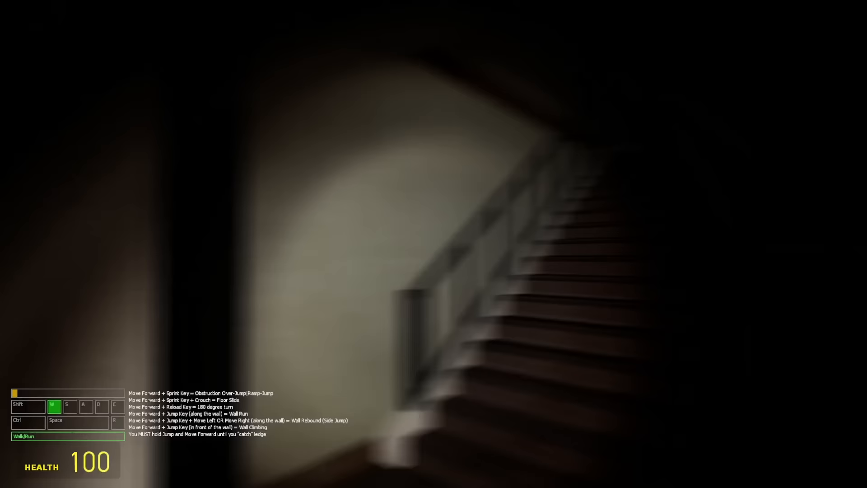
pyautogui.press('q')
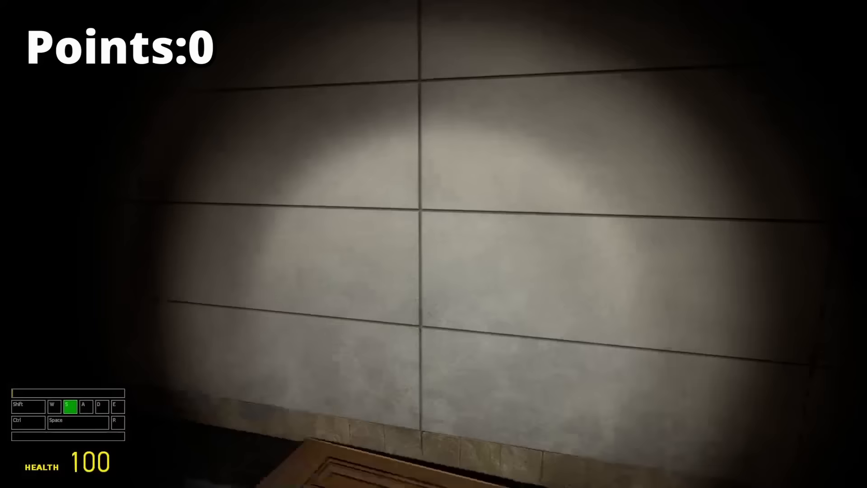
pyautogui.press('w')
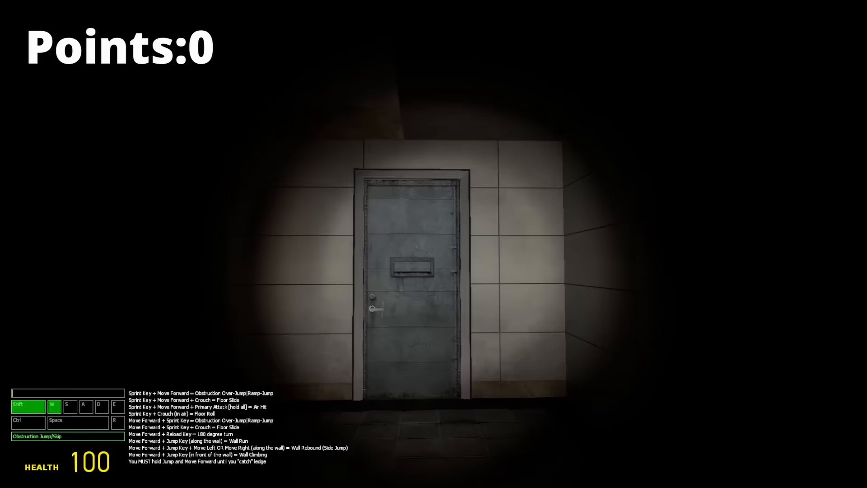